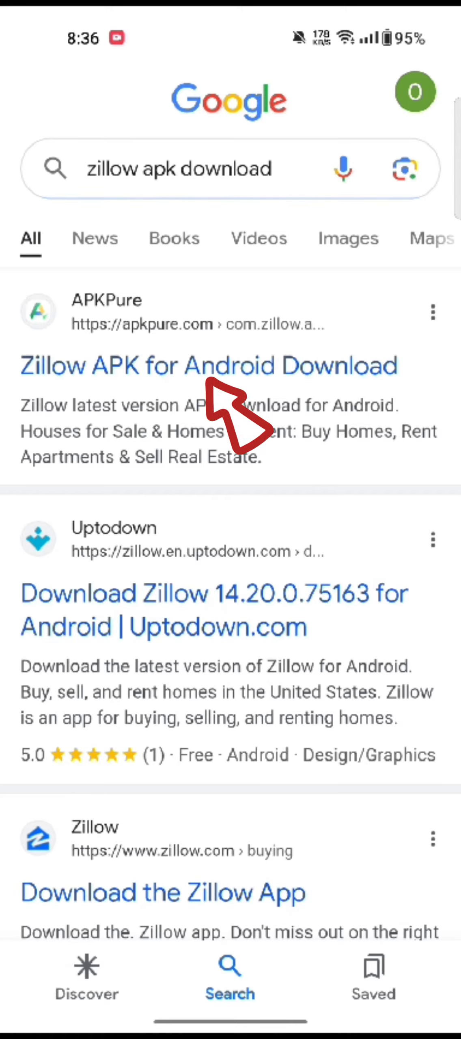
Step: Open APKPure's 'Zillow APK for Android Download' page from the zillow apk download results
click(208, 365)
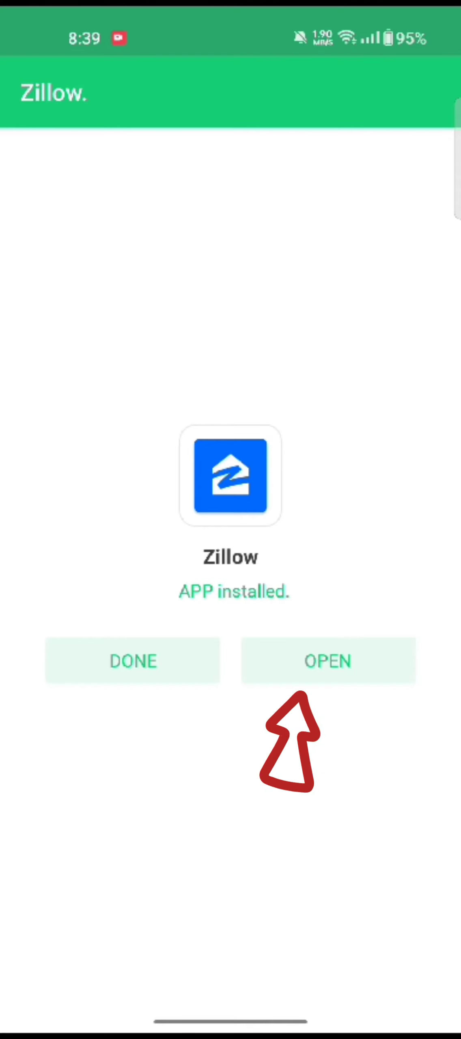
Step: Download and install the Zillow APK from APKPure, reaching the 'APP installed' screen
click(327, 659)
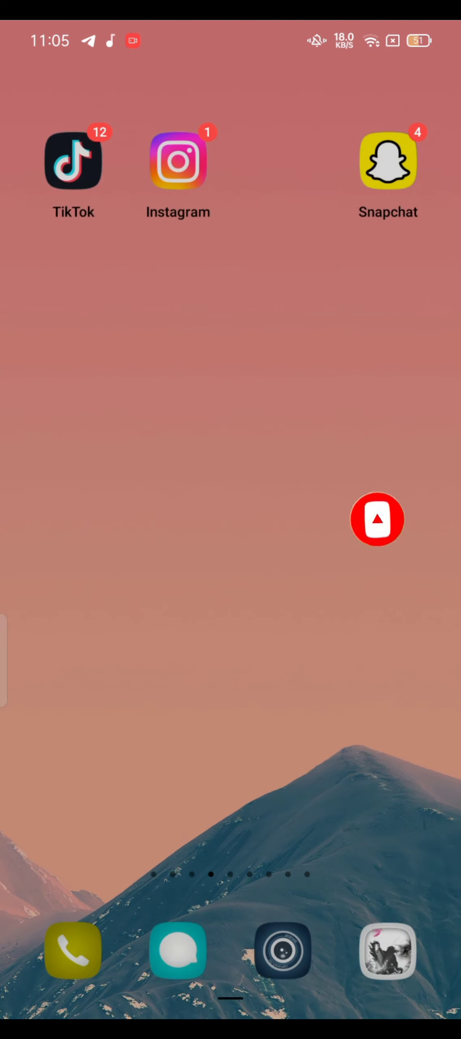
click(377, 519)
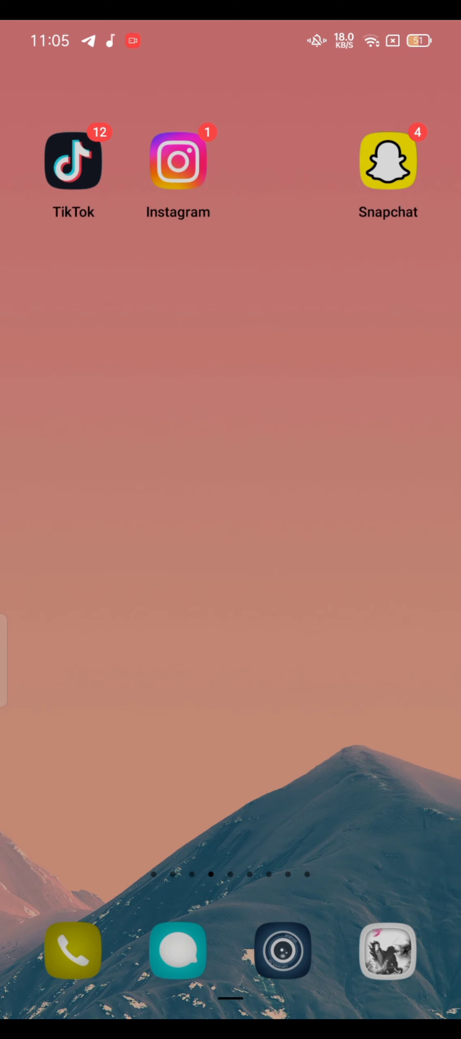